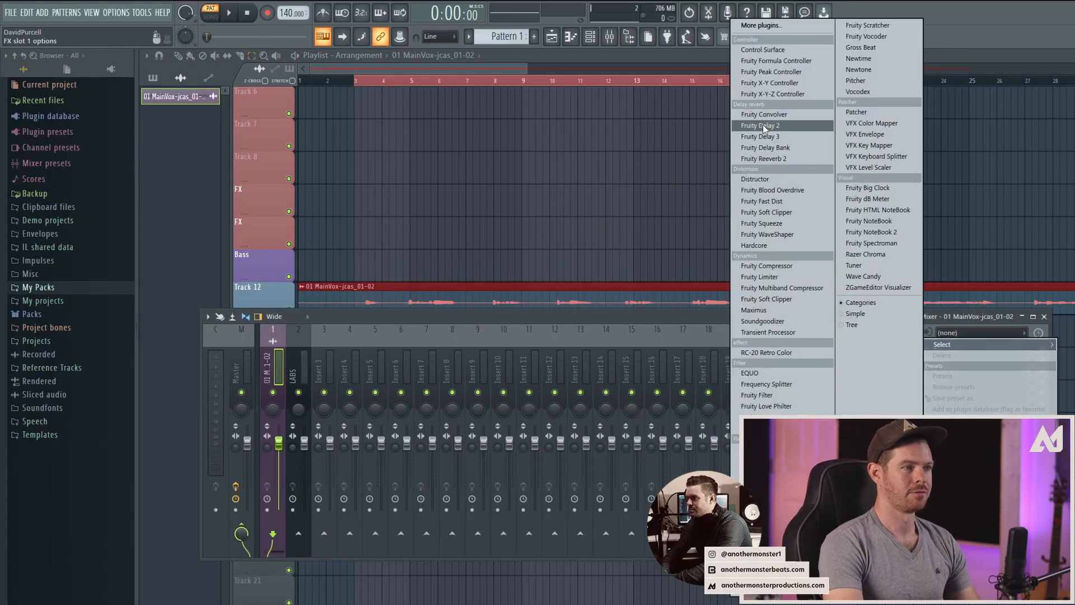
# Step: Load Fruity Reeverb 2 into the main vocal track's empty FX slot
pyautogui.click(764, 159)
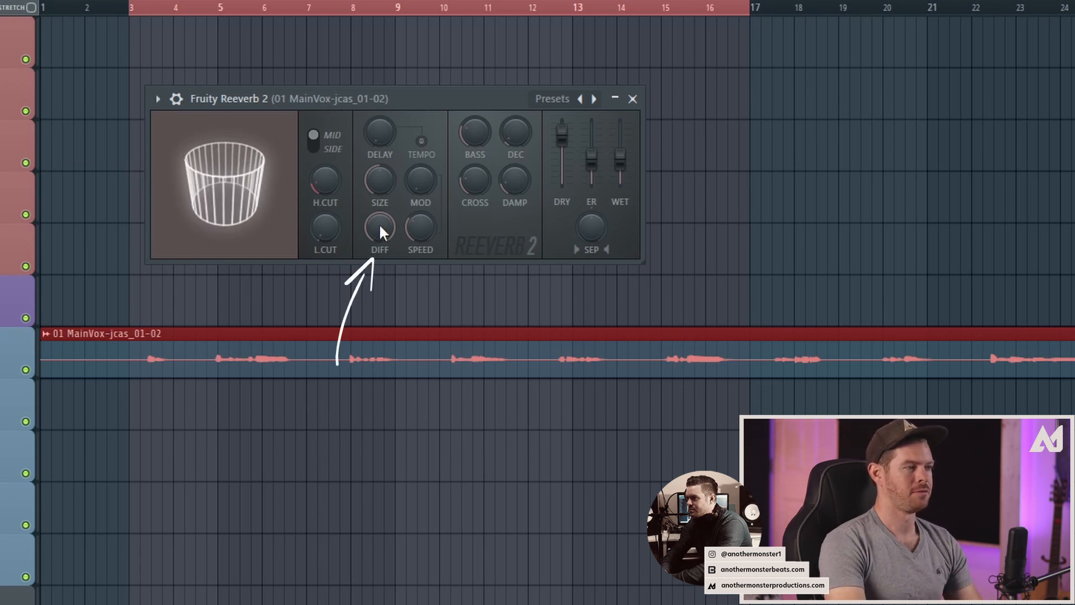
pyautogui.moveTo(380, 229); pyautogui.dragTo(380, 246)
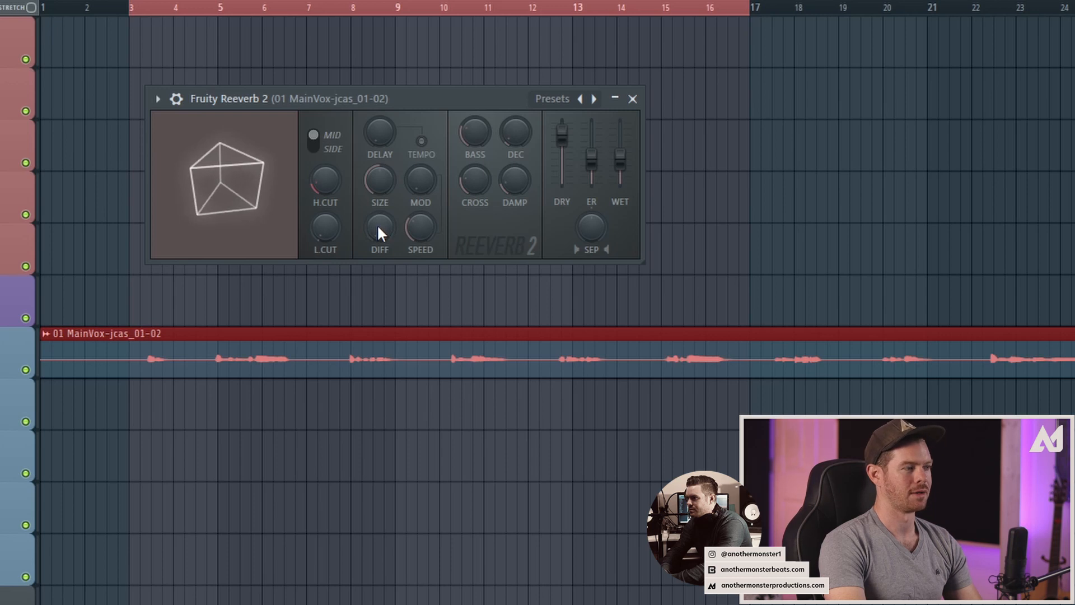
pyautogui.moveTo(379, 227); pyautogui.dragTo(378, 213)
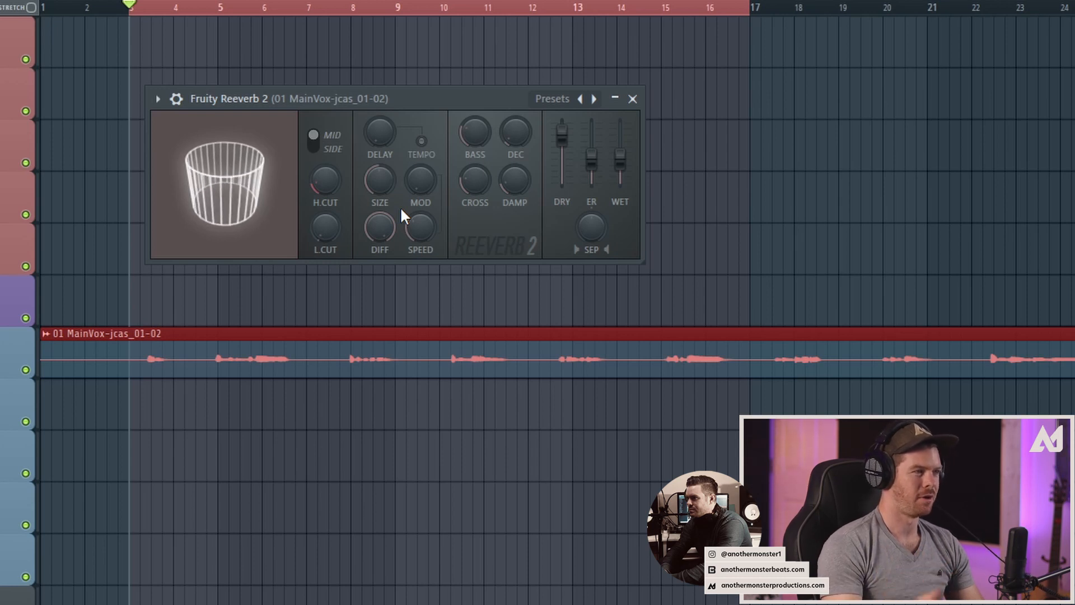
# Step: Lower the WET level on the vocal's Fruity Reeverb 2 after checking its options menu
pyautogui.click(158, 98)
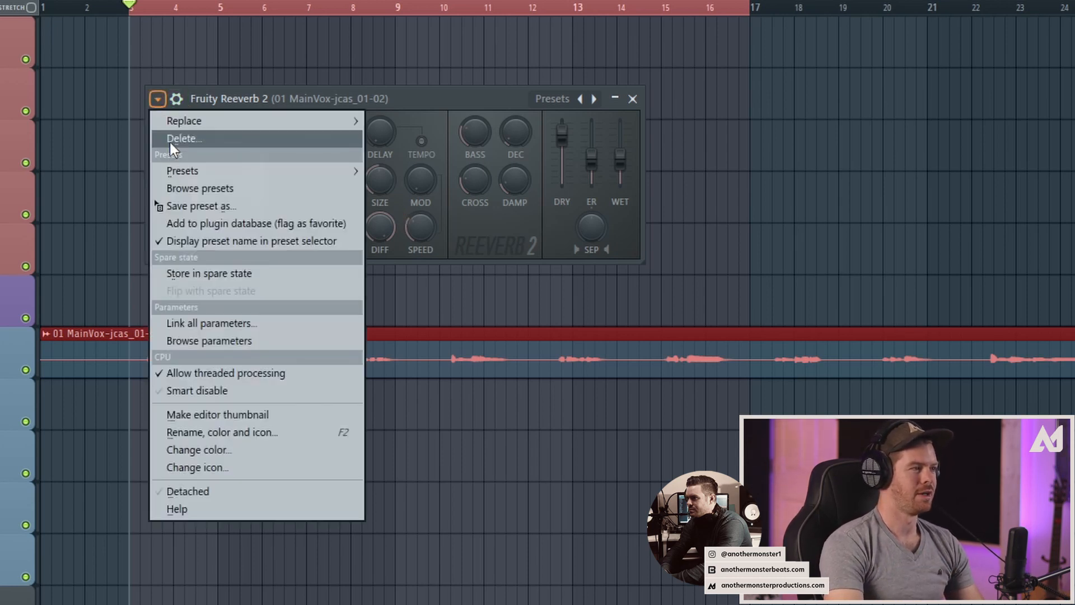
pyautogui.moveTo(184, 170)
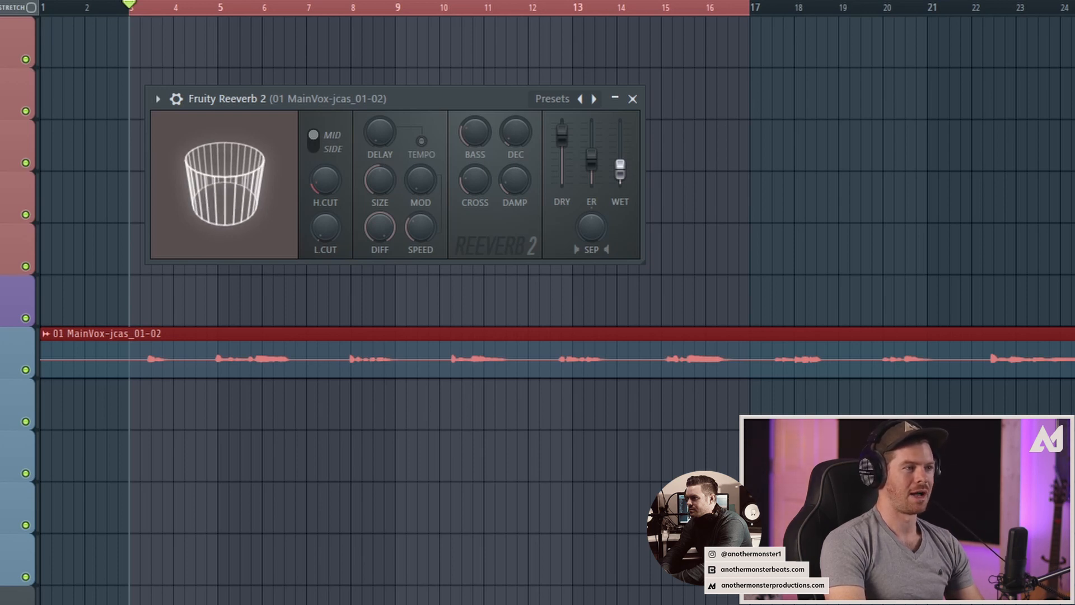
pyautogui.moveTo(619, 164); pyautogui.dragTo(619, 126)
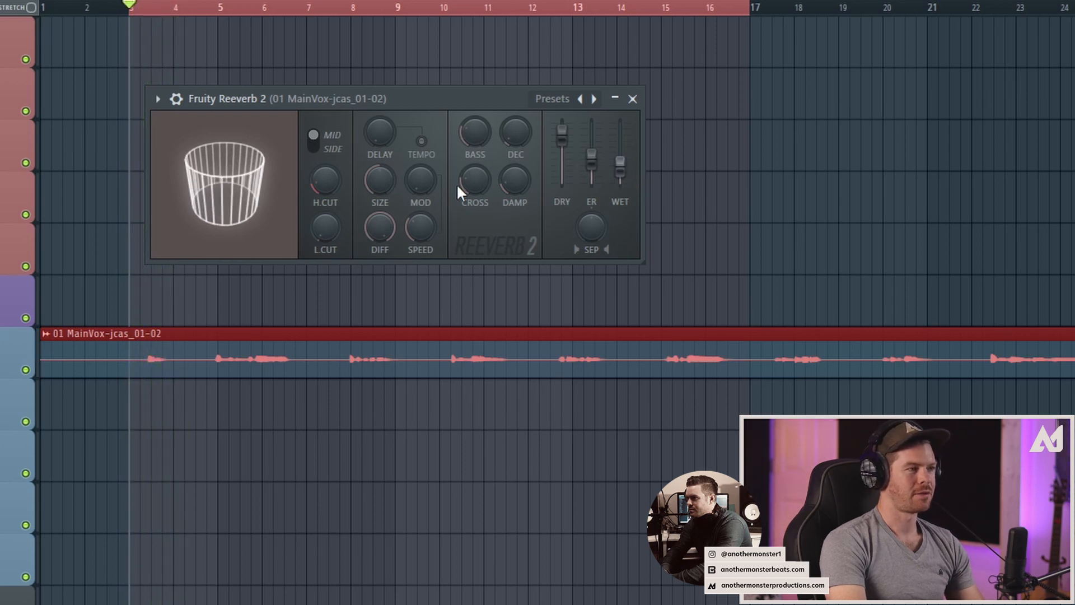
pyautogui.moveTo(392, 135)
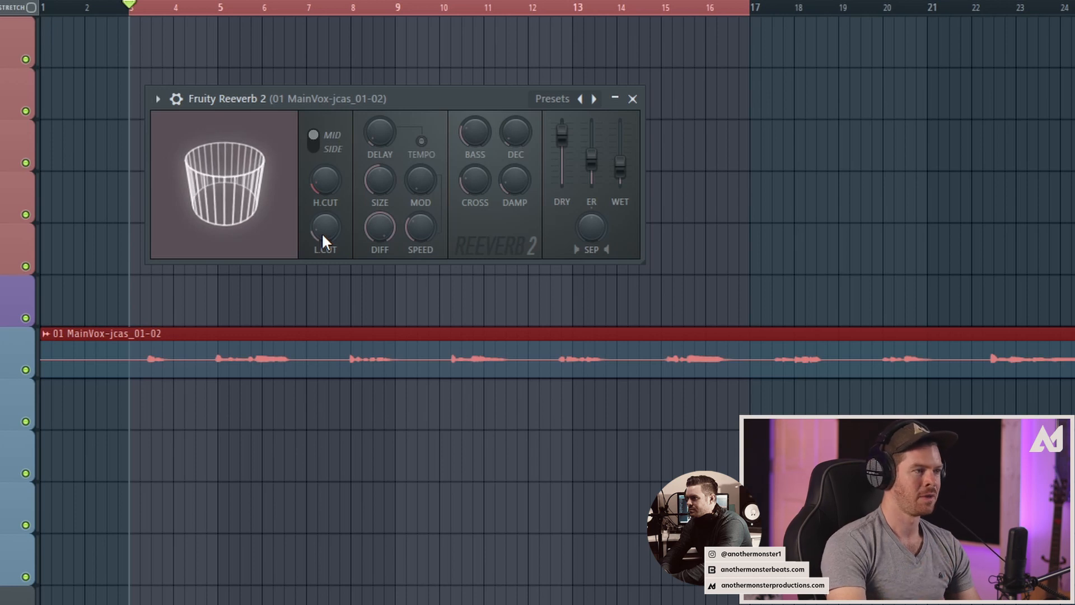
pyautogui.moveTo(324, 181)
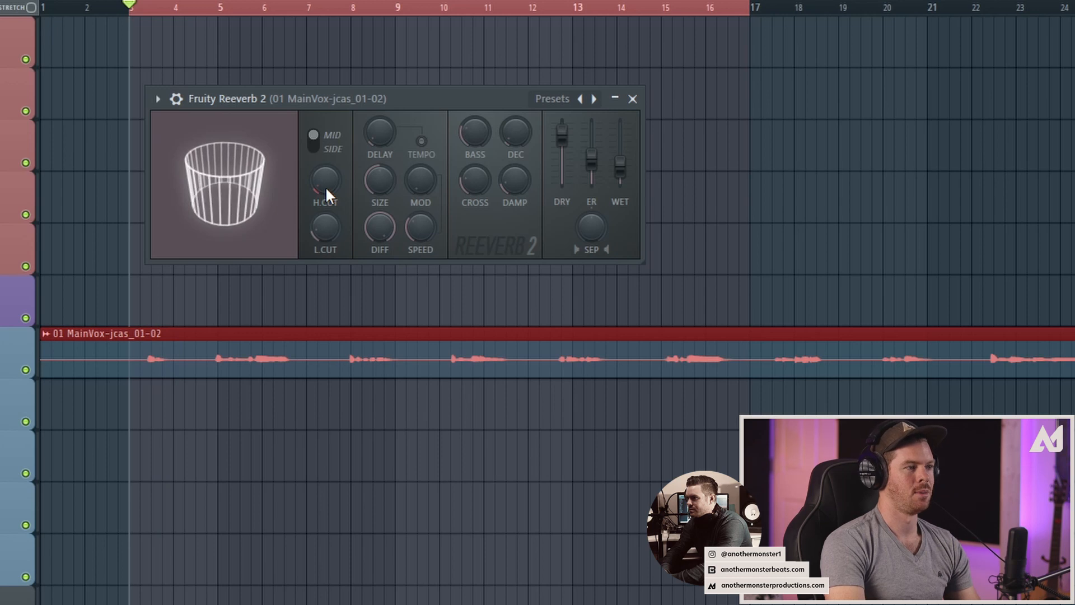
pyautogui.moveTo(517, 182)
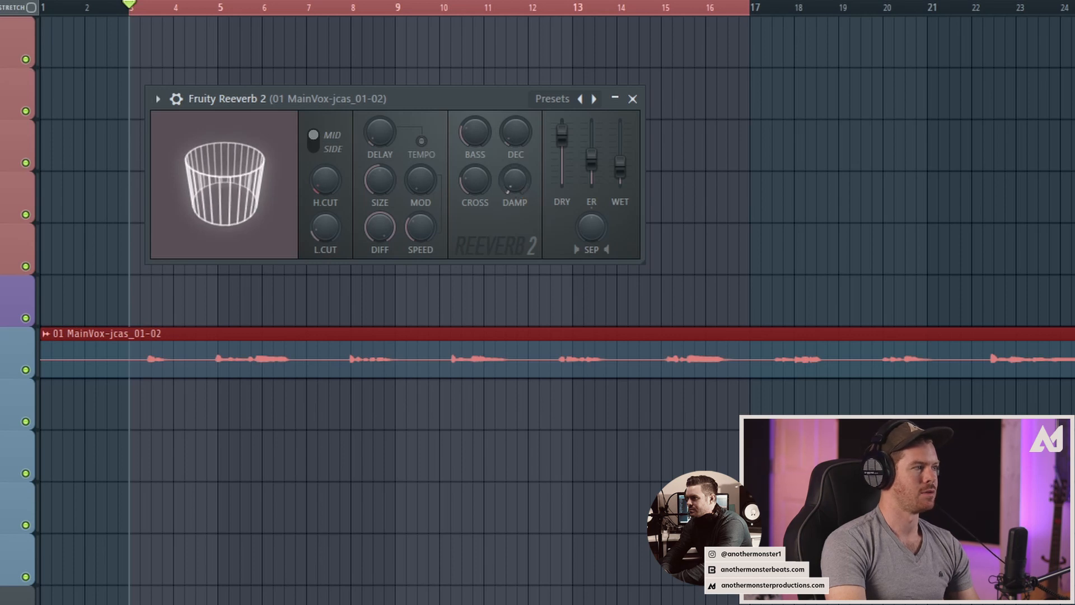
pyautogui.moveTo(515, 187)
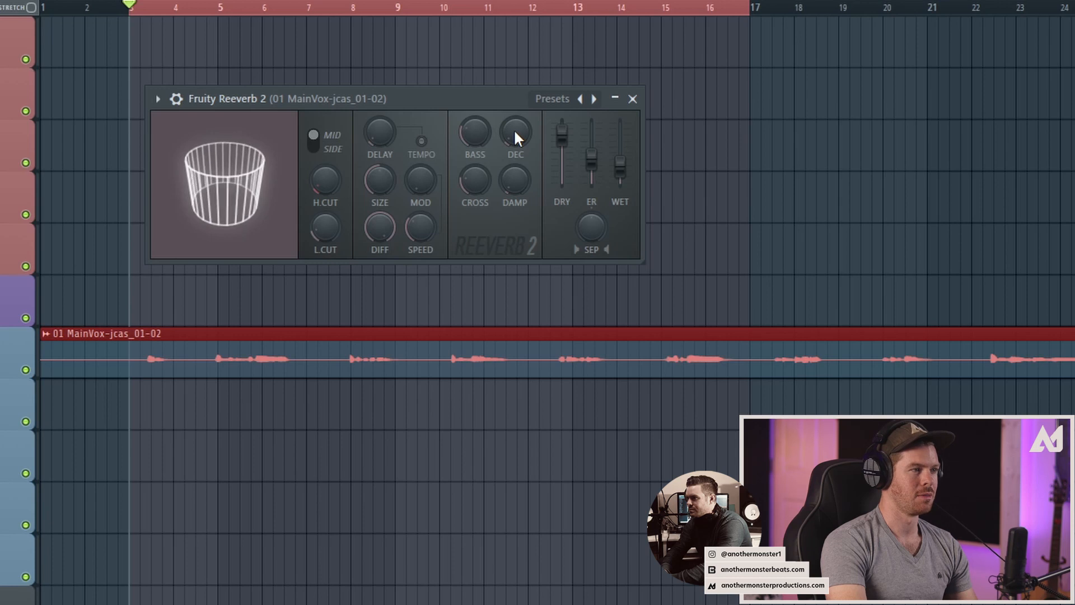
pyautogui.moveTo(379, 184)
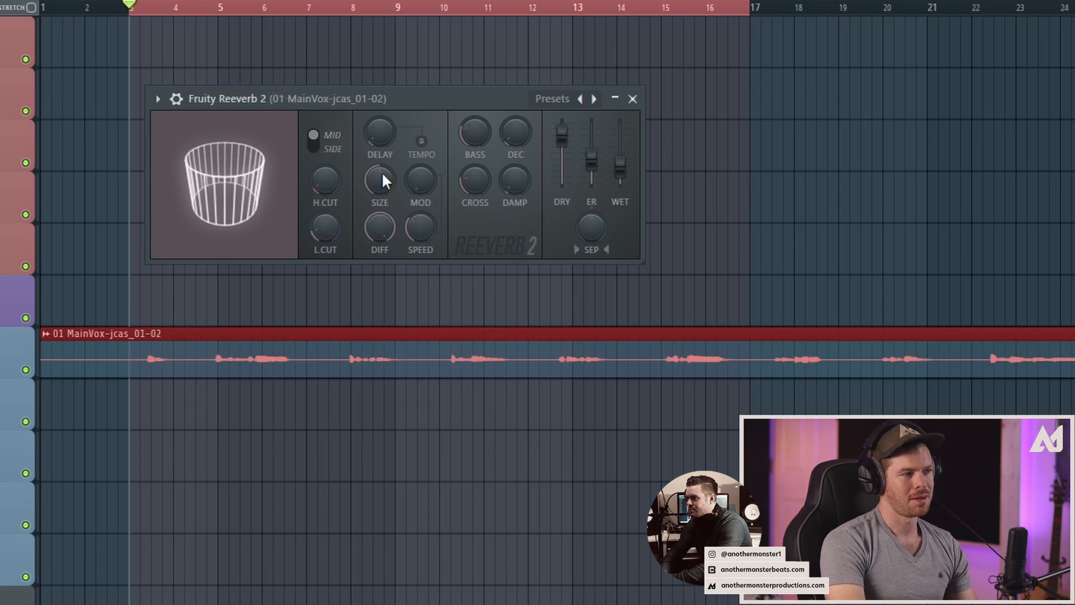
pyautogui.moveTo(379, 179); pyautogui.dragTo(379, 165)
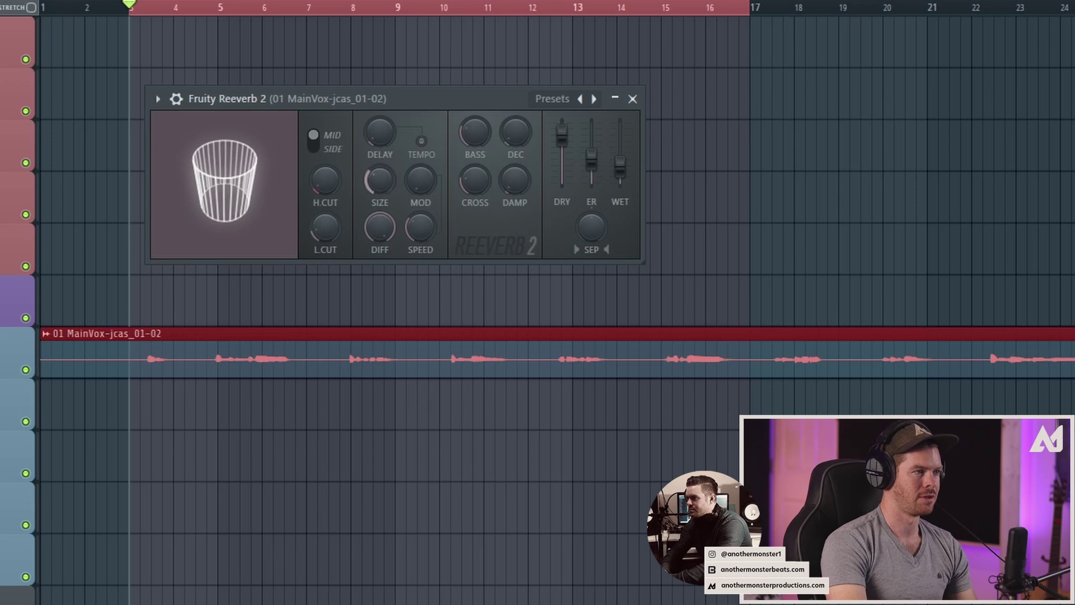
pyautogui.moveTo(379, 185)
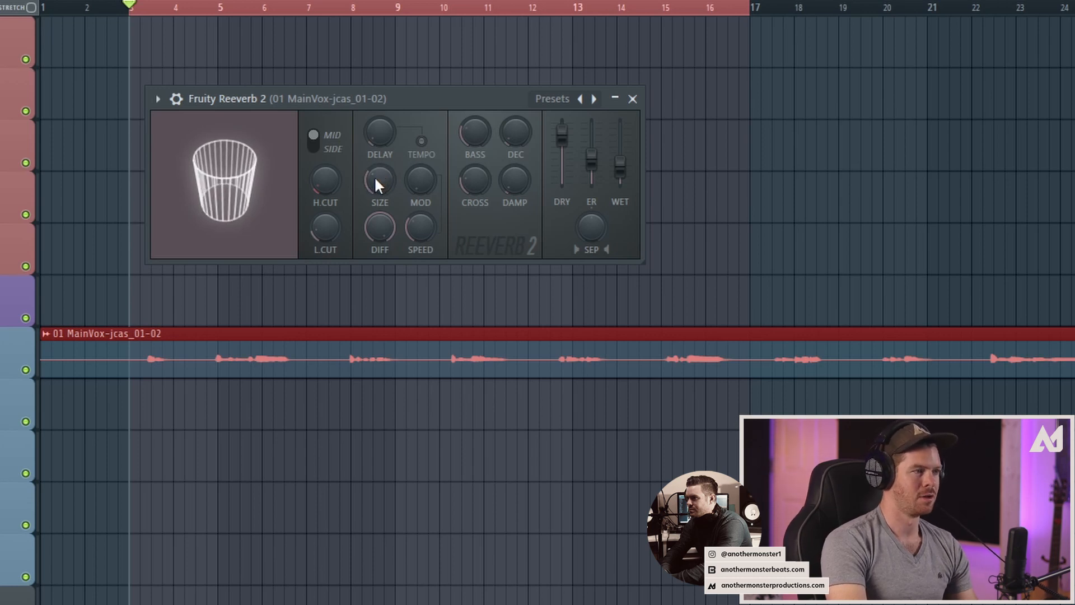
pyautogui.click(174, 6)
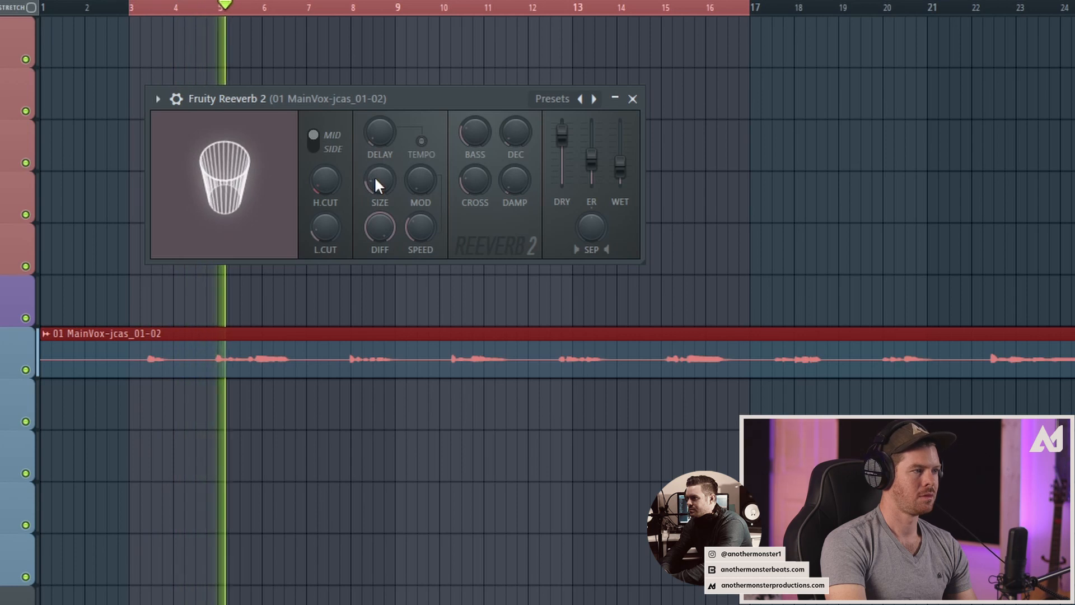
pyautogui.click(278, 9)
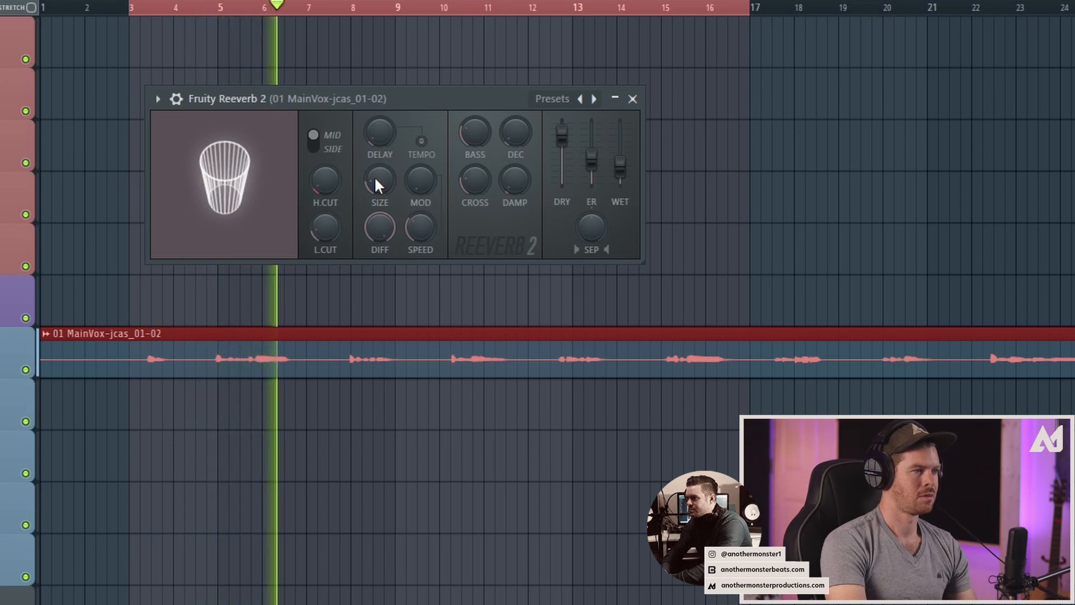
pyautogui.click(327, 6)
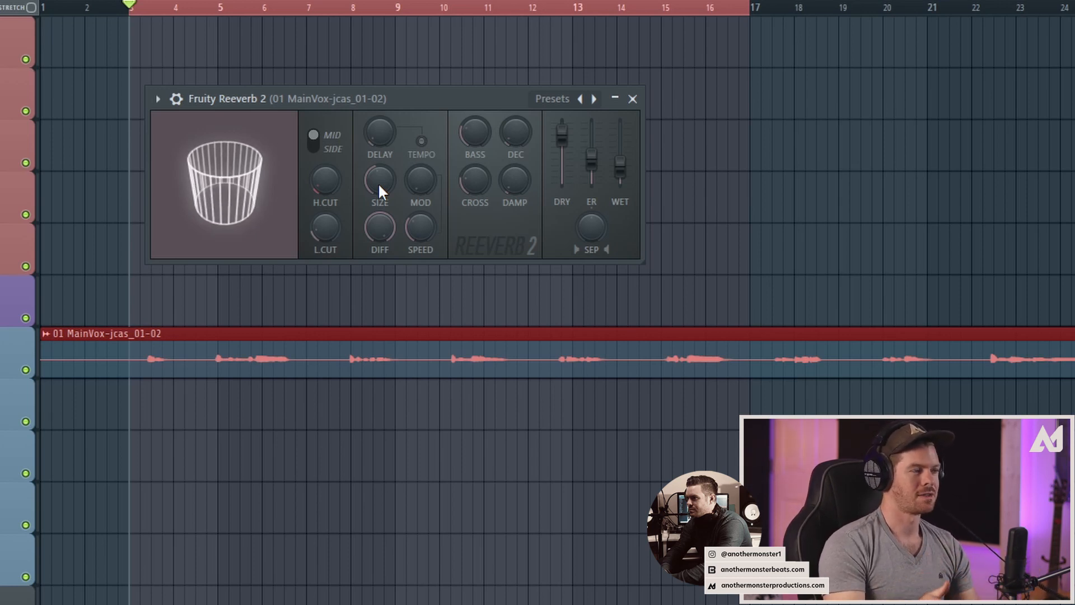
pyautogui.moveTo(450, 177)
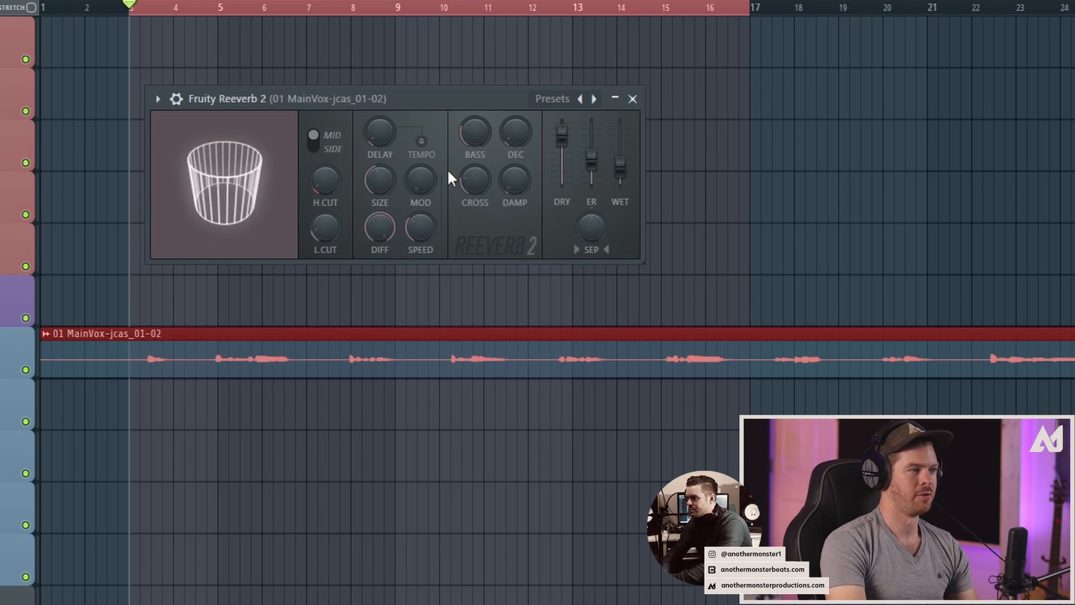
pyautogui.moveTo(448, 145)
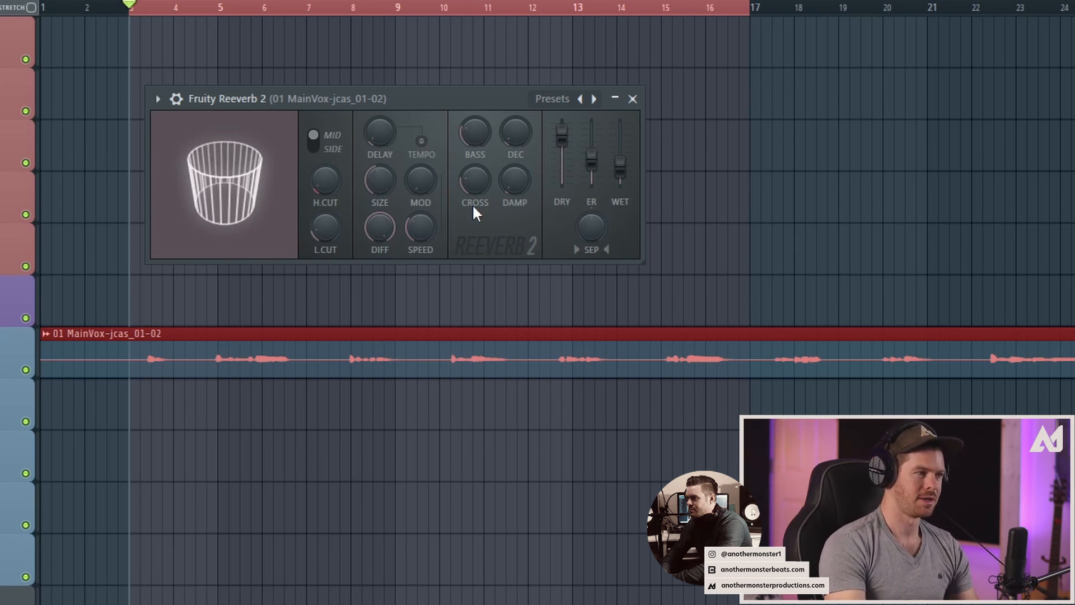
pyautogui.moveTo(410, 226)
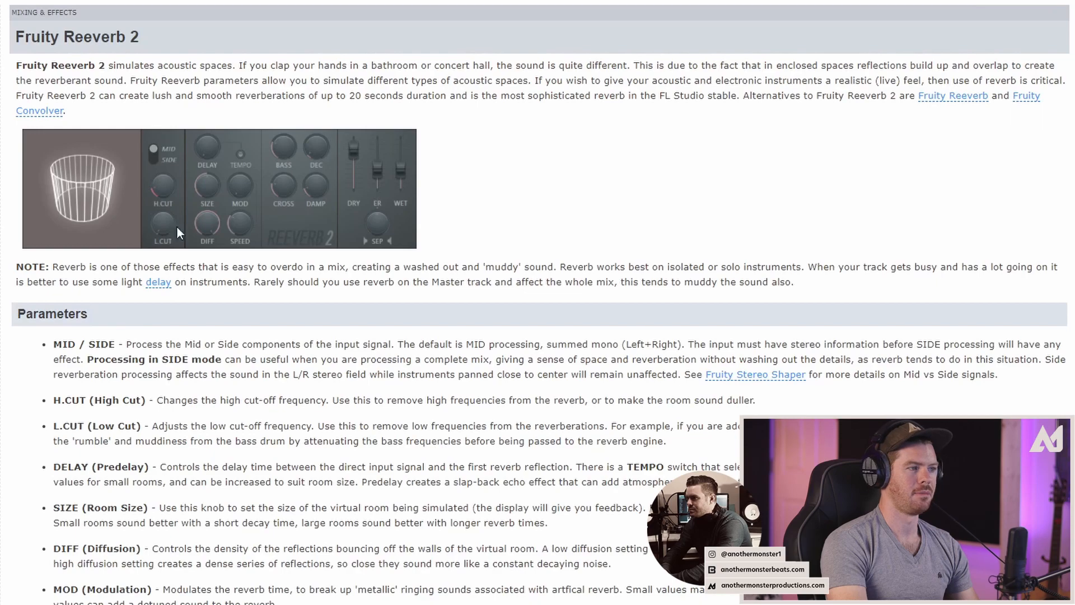
pyautogui.scroll(-3)
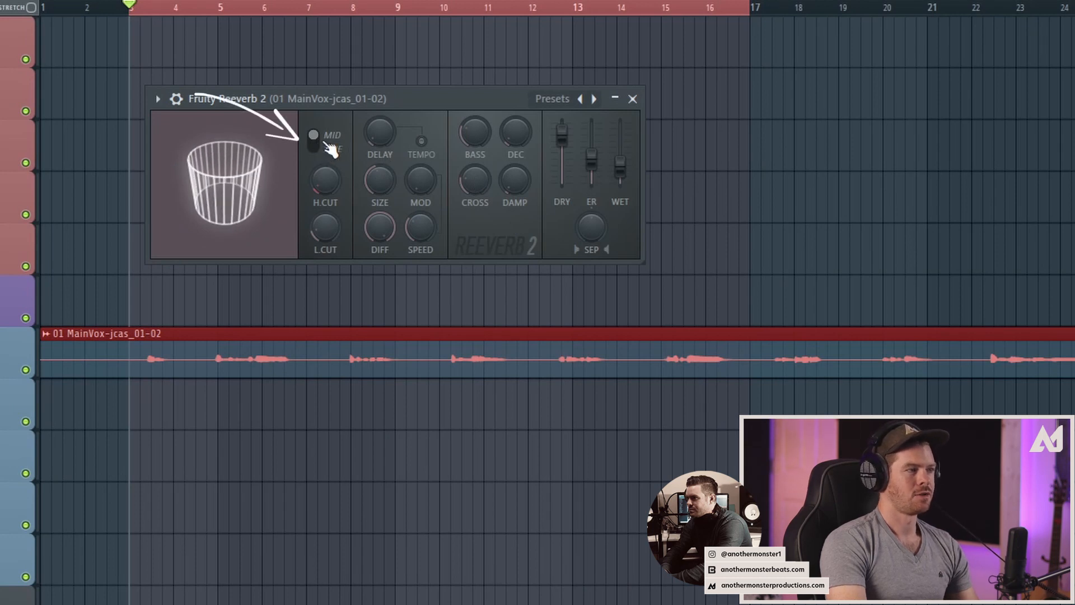
pyautogui.click(313, 141)
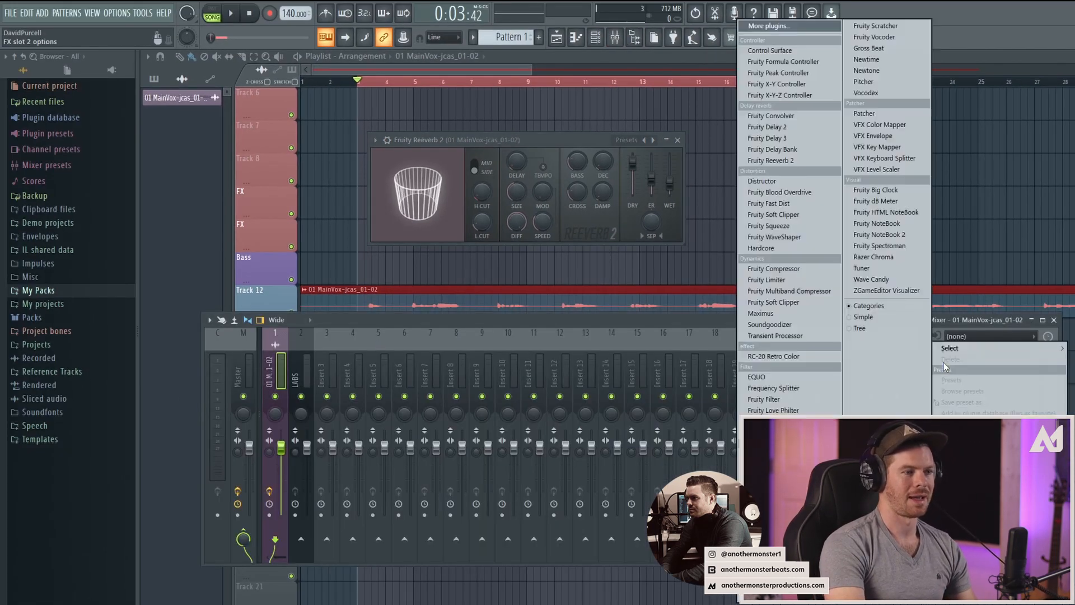
# Step: Filter the full effect plugin list for Slot 2 with the search text 'imag'
pyautogui.click(949, 347)
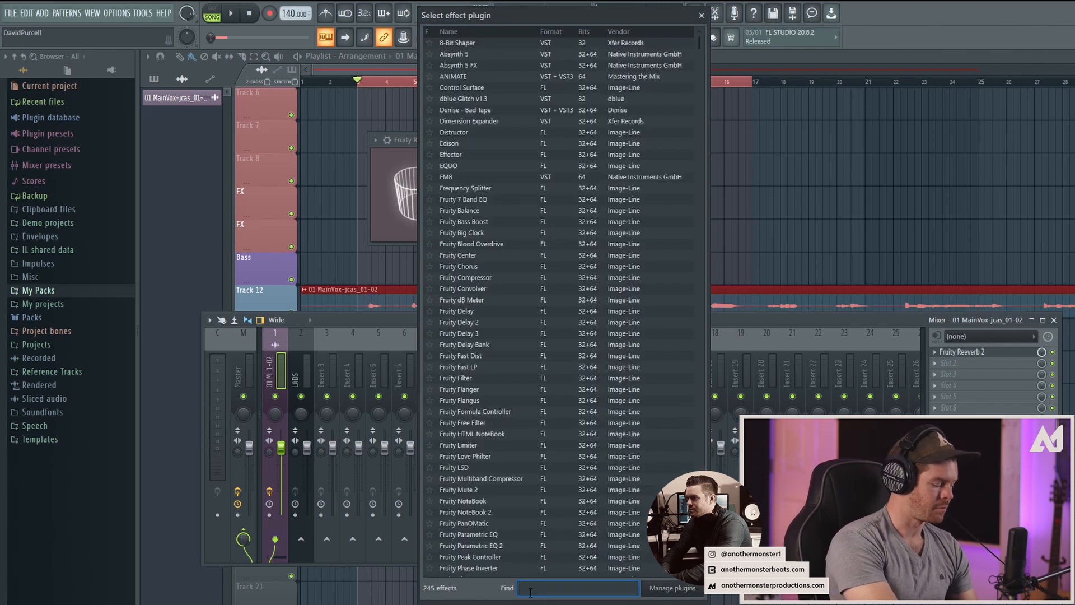
pyautogui.write('imager')
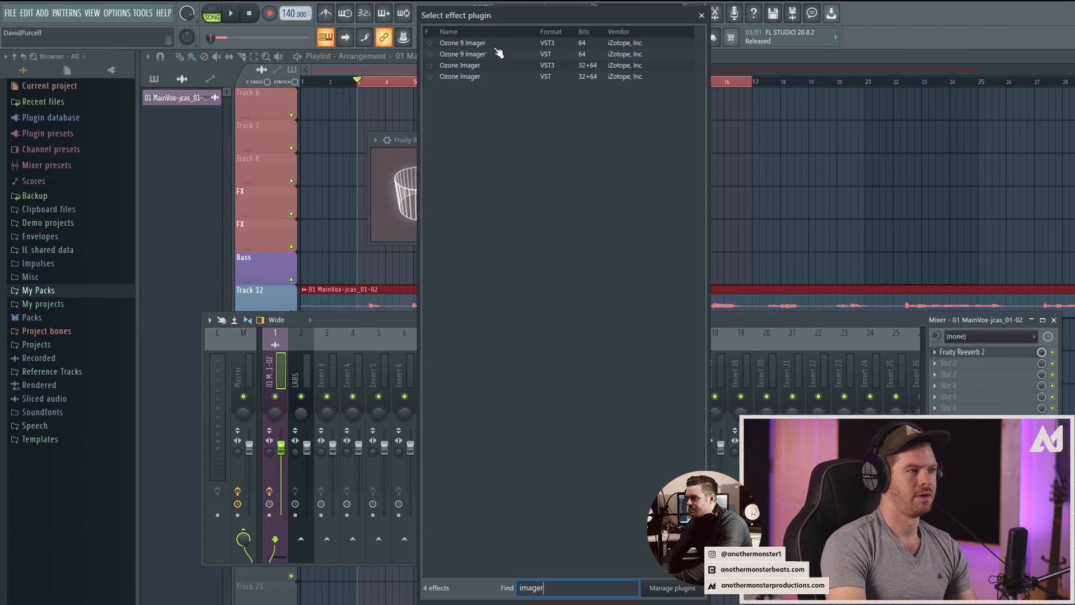
pyautogui.moveTo(466, 69)
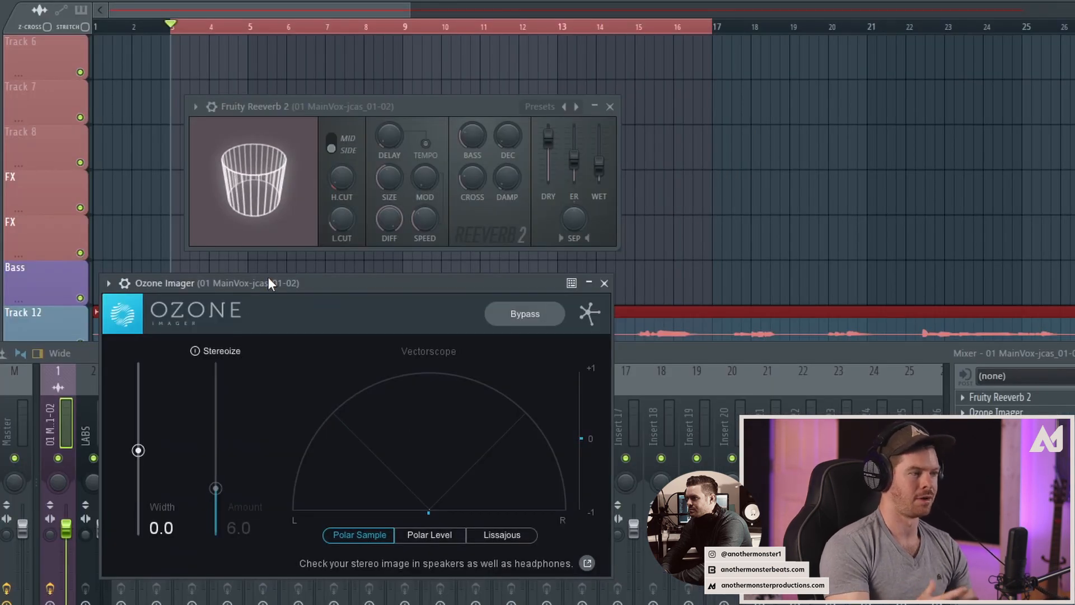
pyautogui.moveTo(481, 415)
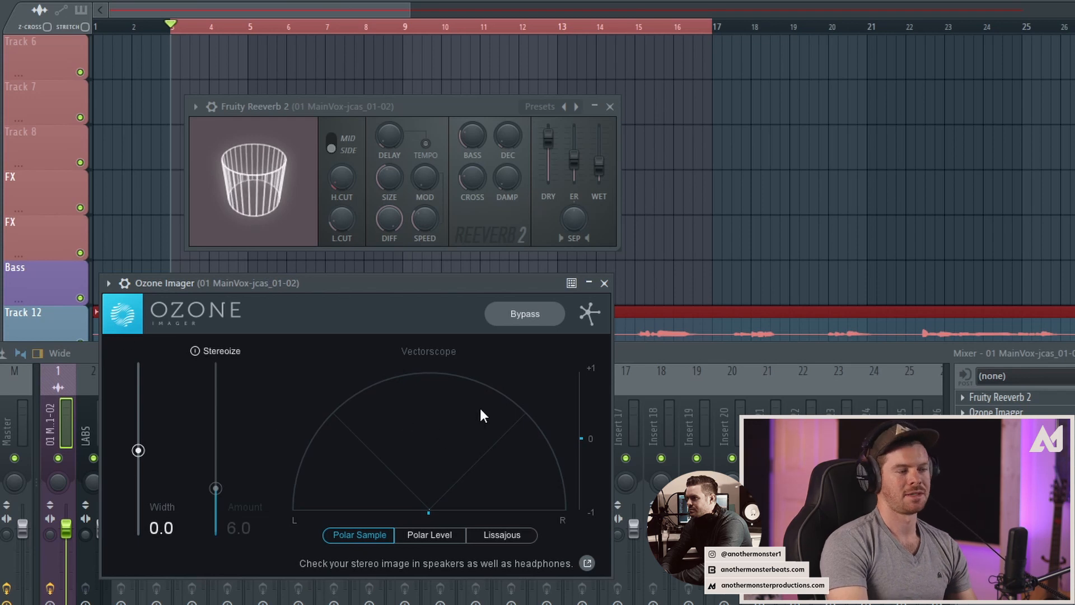
pyautogui.moveTo(419, 439)
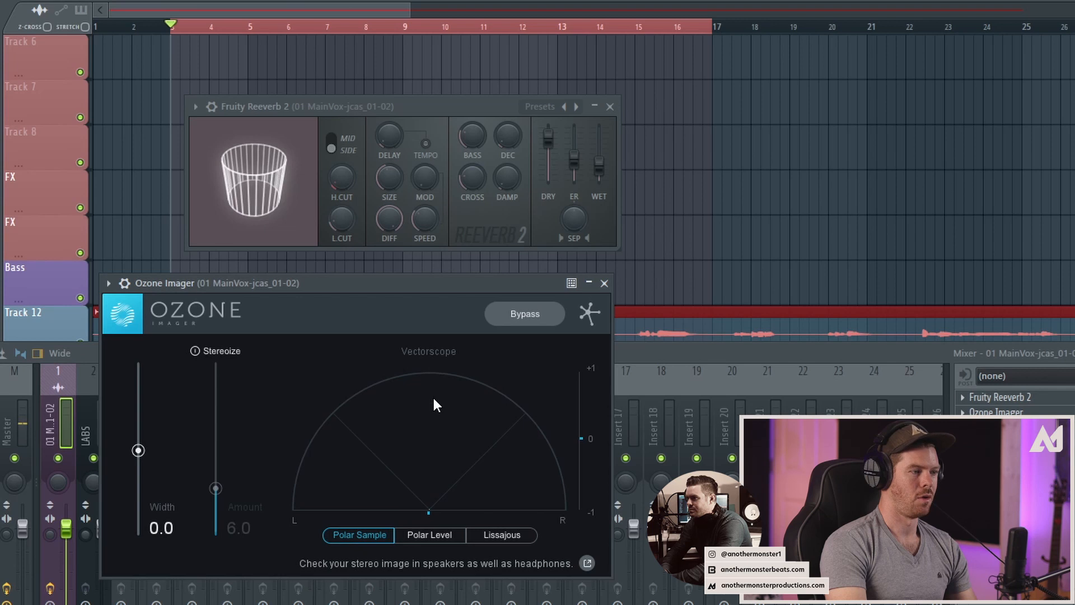
pyautogui.moveTo(437, 376)
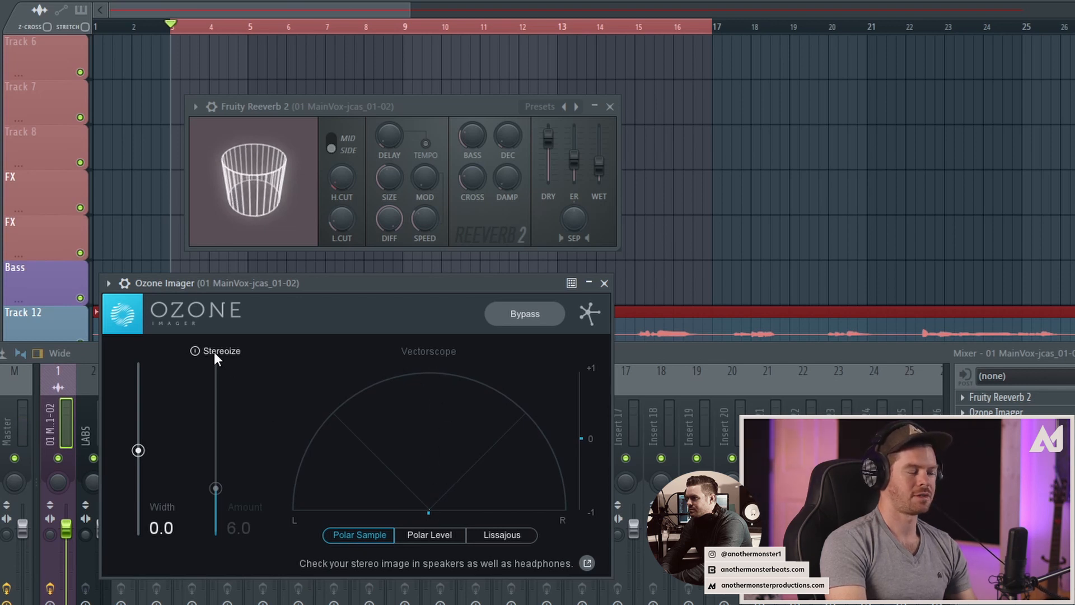
# Step: Push the Ozone Imager width wider, then pull it back to about 31.1
pyautogui.moveTo(137, 450); pyautogui.dragTo(137, 445)
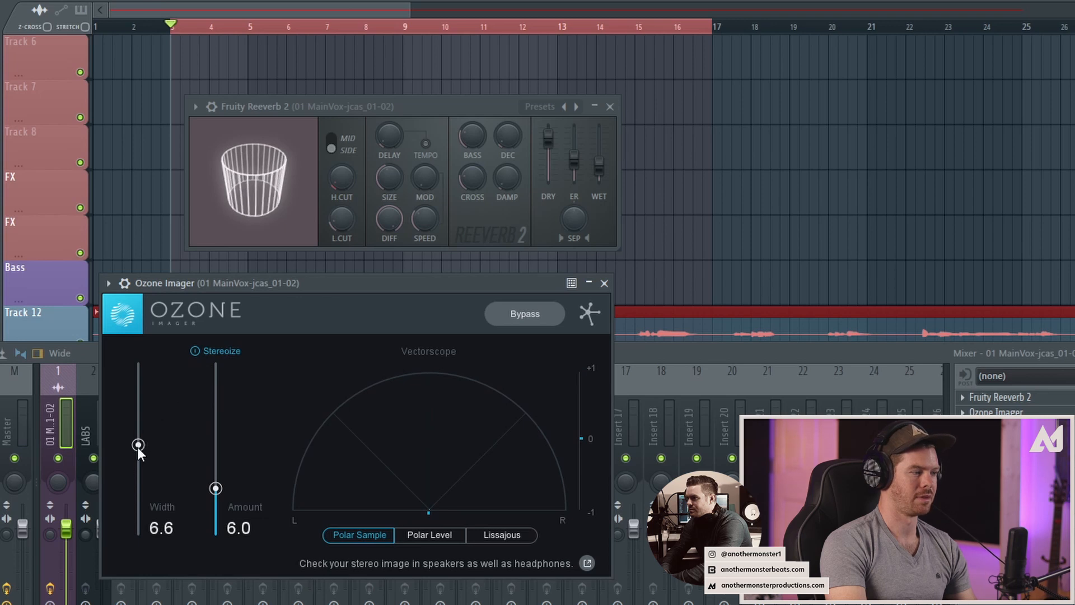
pyautogui.moveTo(138, 444); pyautogui.dragTo(138, 435)
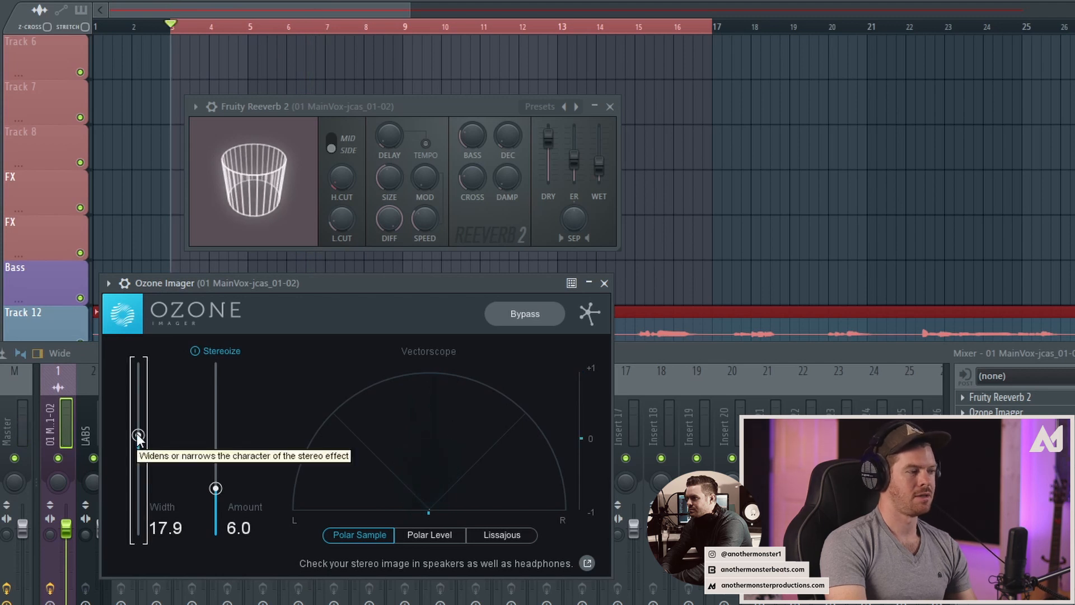
pyautogui.moveTo(137, 436); pyautogui.dragTo(139, 423)
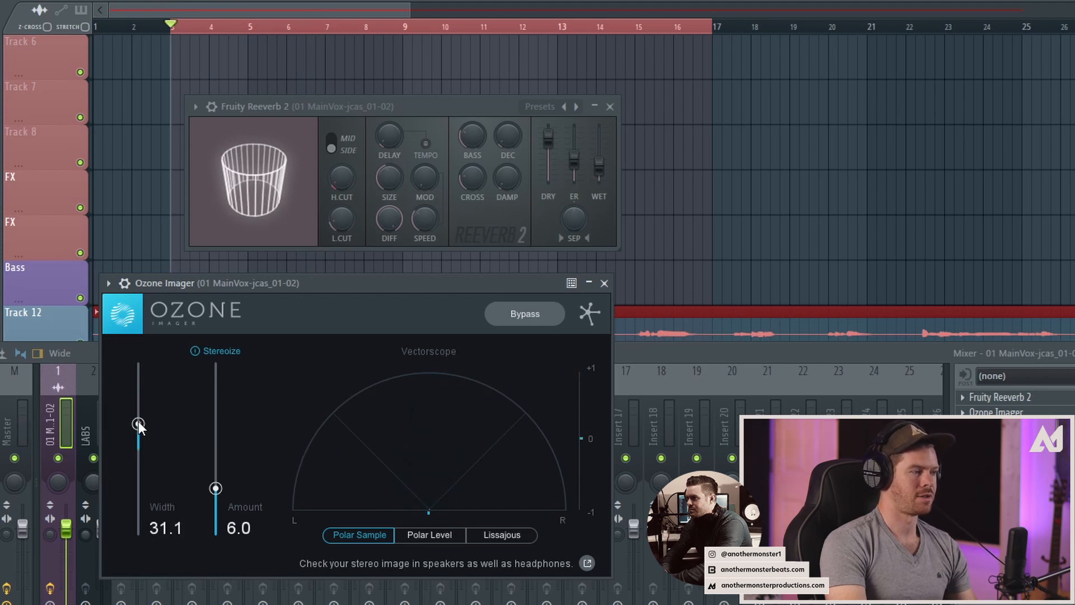
pyautogui.moveTo(139, 423); pyautogui.dragTo(139, 401)
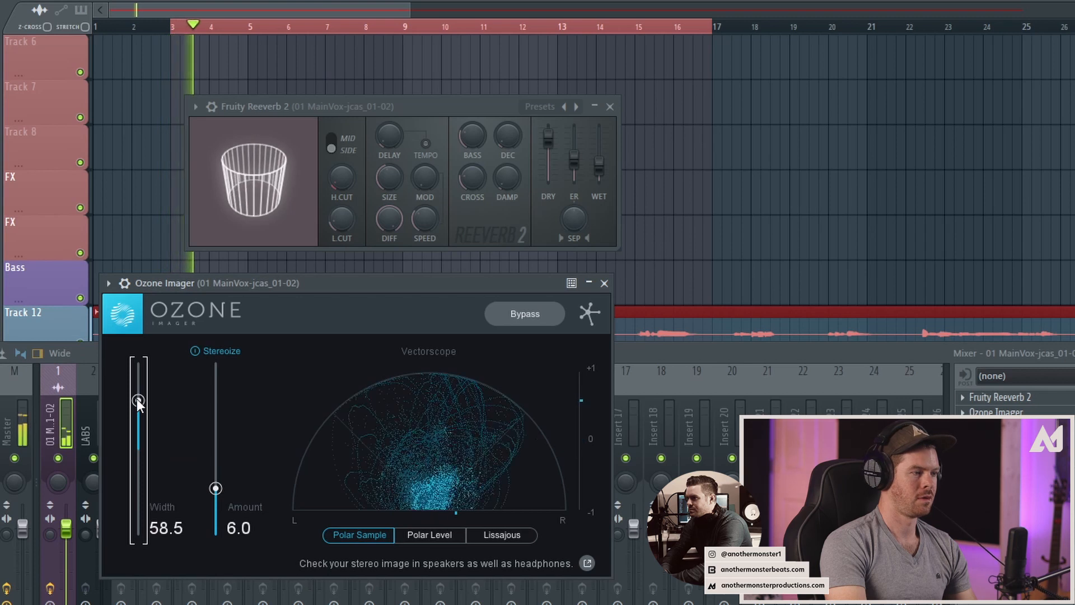
pyautogui.moveTo(138, 400); pyautogui.dragTo(138, 411)
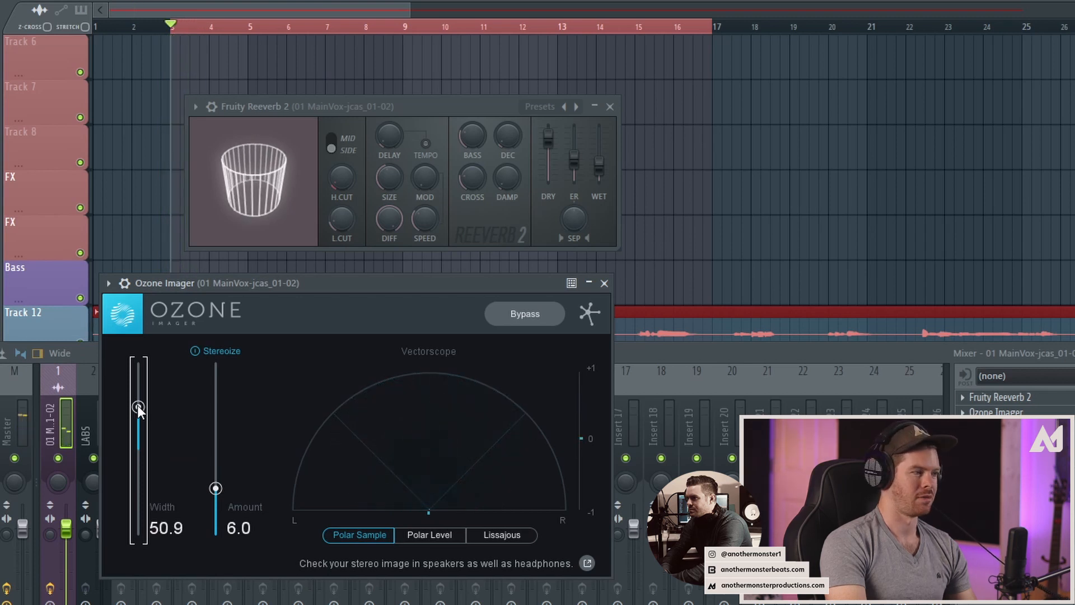
pyautogui.moveTo(137, 407); pyautogui.dragTo(137, 424)
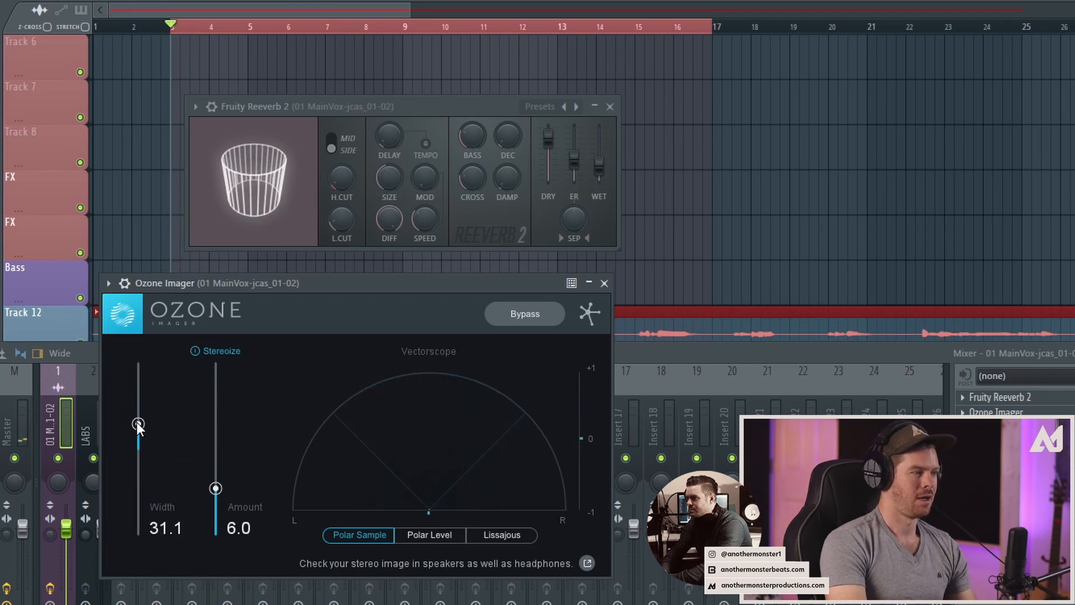
pyautogui.moveTo(138, 423); pyautogui.dragTo(137, 438)
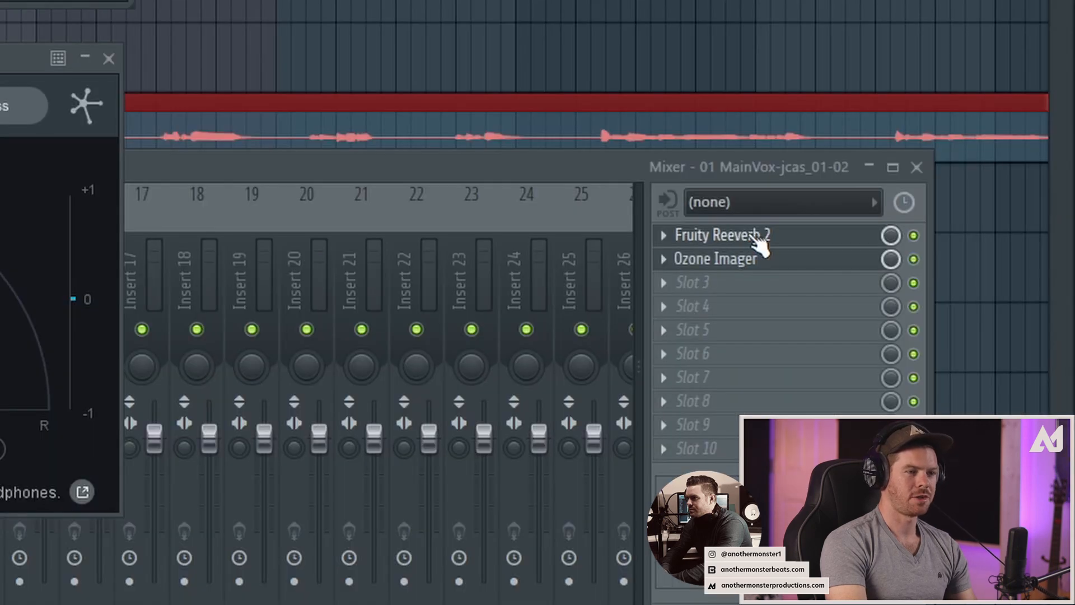
# Step: Reorder the vocal's inserts so Ozone Imager sits above Fruity Reeverb 2
pyautogui.moveTo(720, 234); pyautogui.dragTo(719, 258)
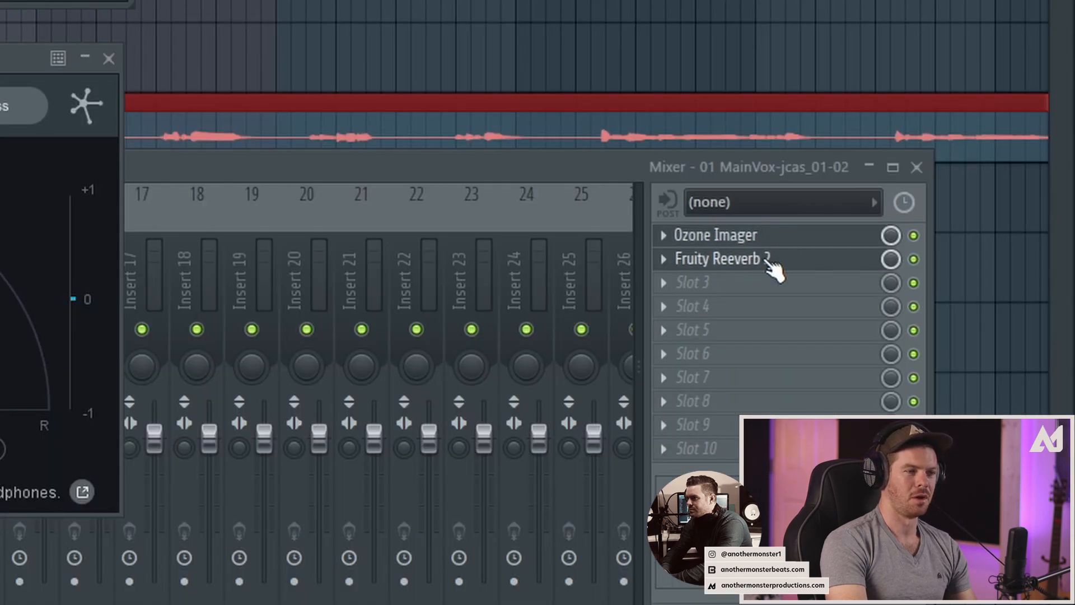
pyautogui.click(719, 259)
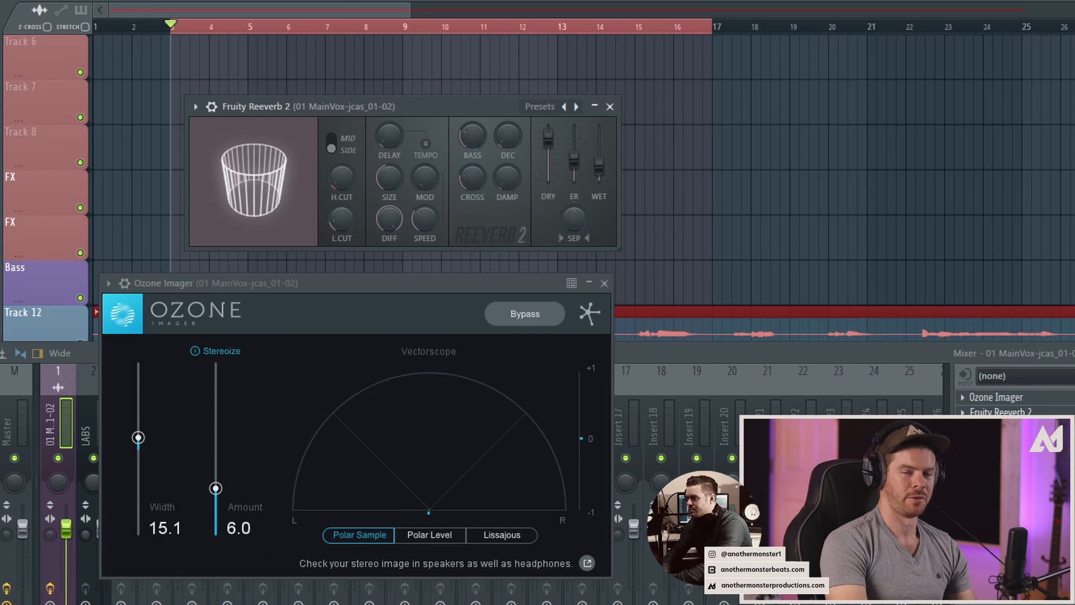
pyautogui.moveTo(313, 155)
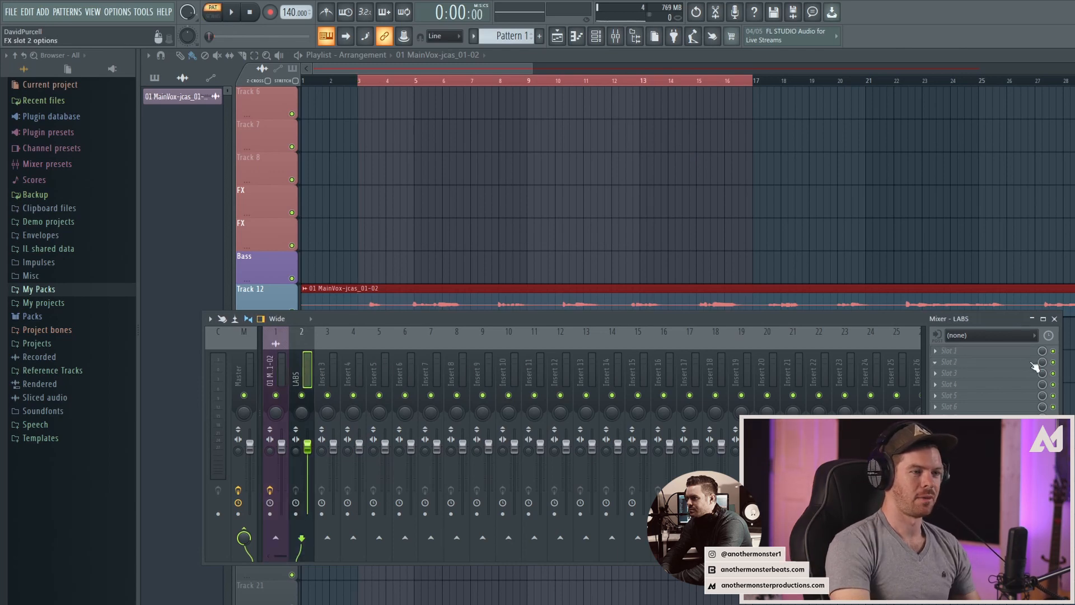
# Step: Add Fruity Reeverb 2 to the LABS track's slot 2 and load its The Venue preset
pyautogui.click(948, 360)
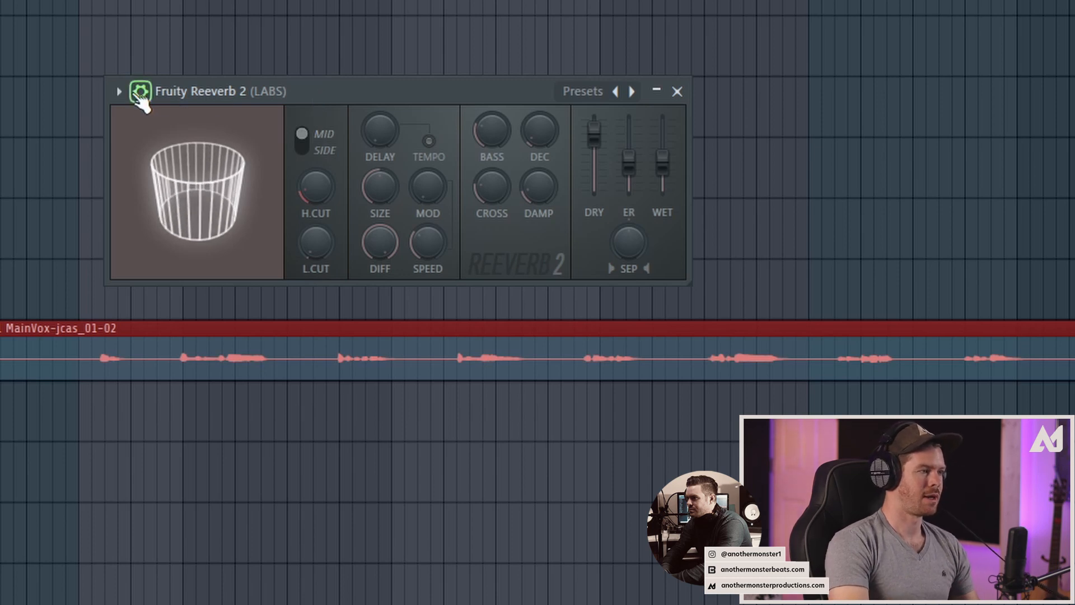
pyautogui.click(121, 91)
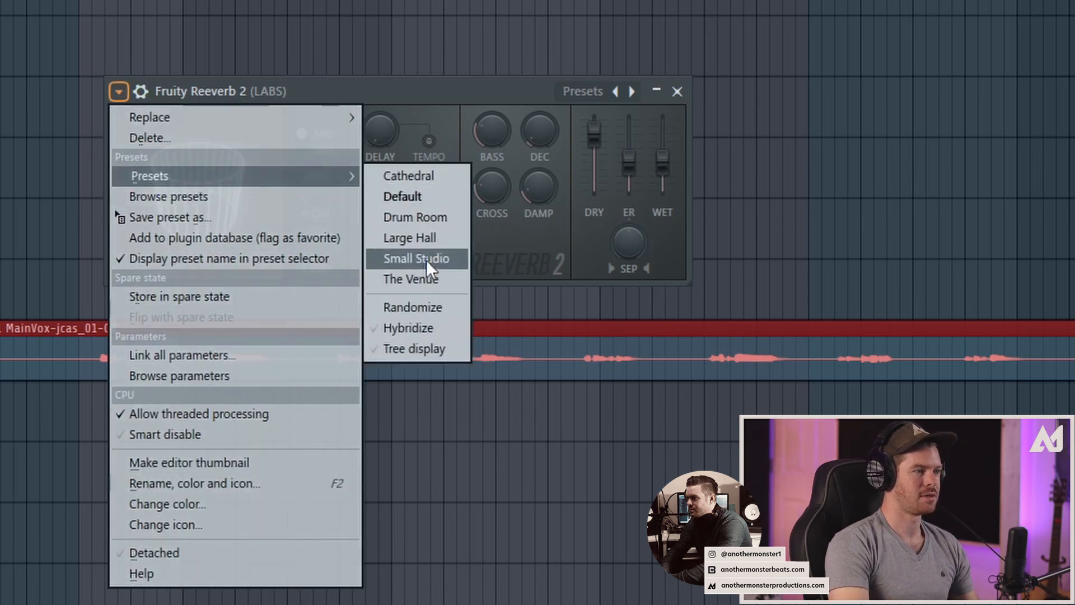
pyautogui.click(410, 280)
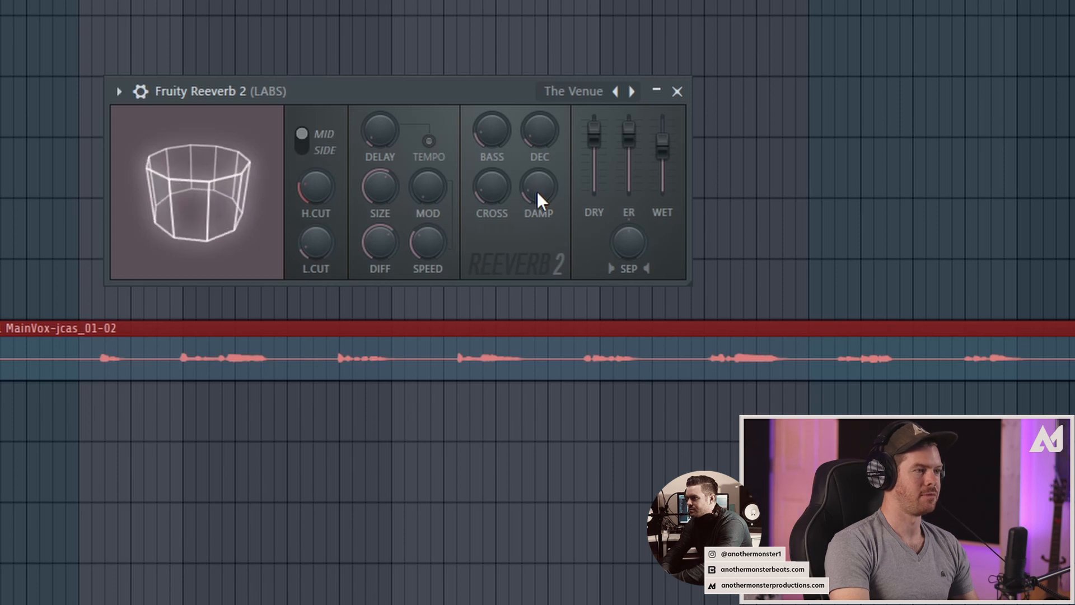
pyautogui.moveTo(316, 246)
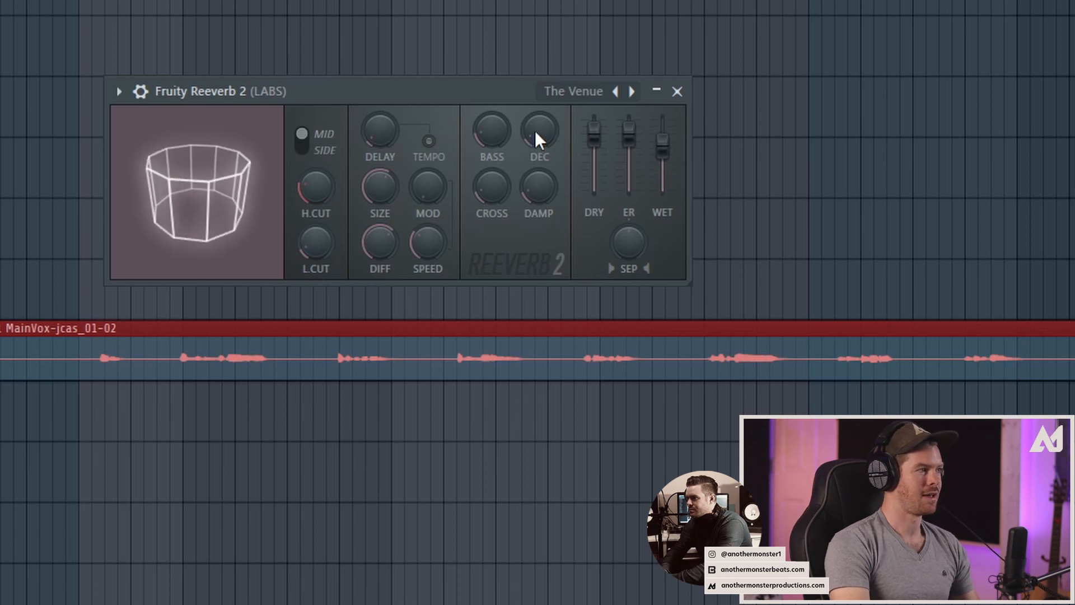
pyautogui.moveTo(381, 139)
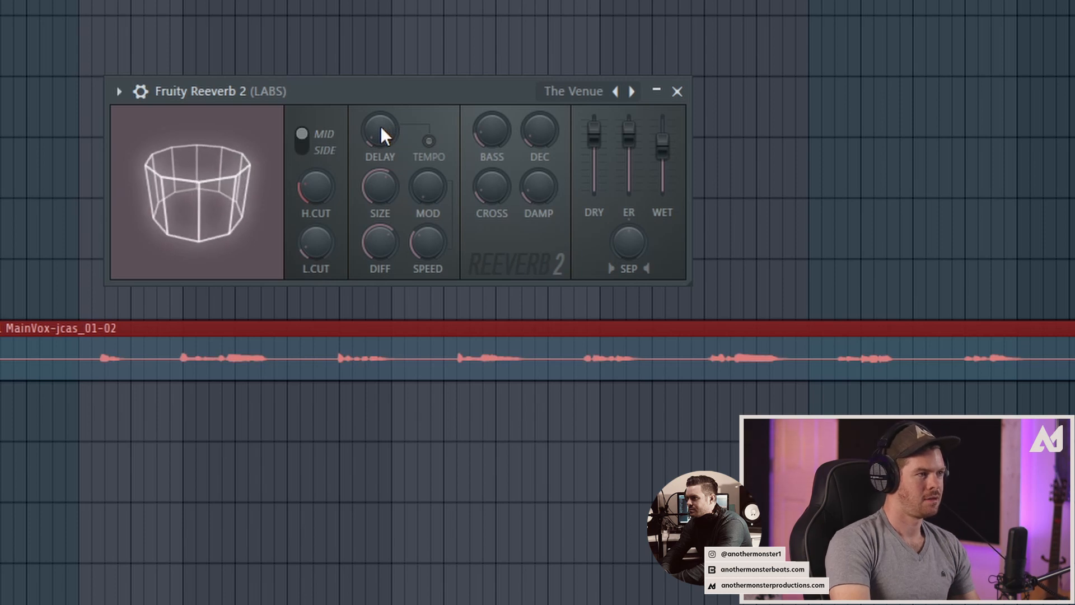
pyautogui.moveTo(416, 168)
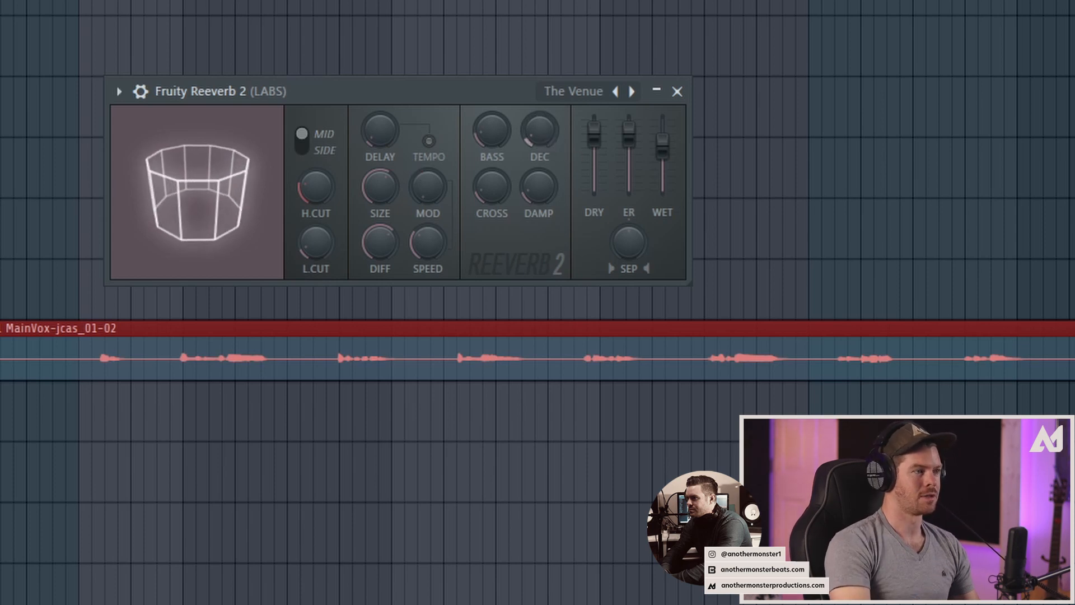
# Step: Turn the DEC knob far up for a much longer reverb tail on the LABS pad
pyautogui.moveTo(538, 129); pyautogui.dragTo(539, 110)
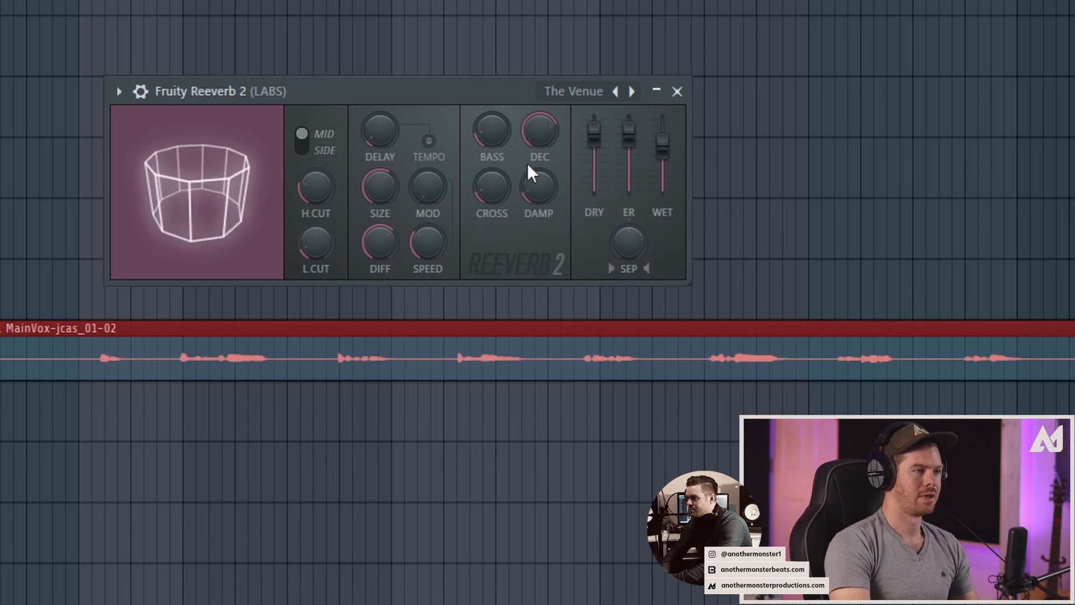
pyautogui.moveTo(539, 130); pyautogui.dragTo(540, 110)
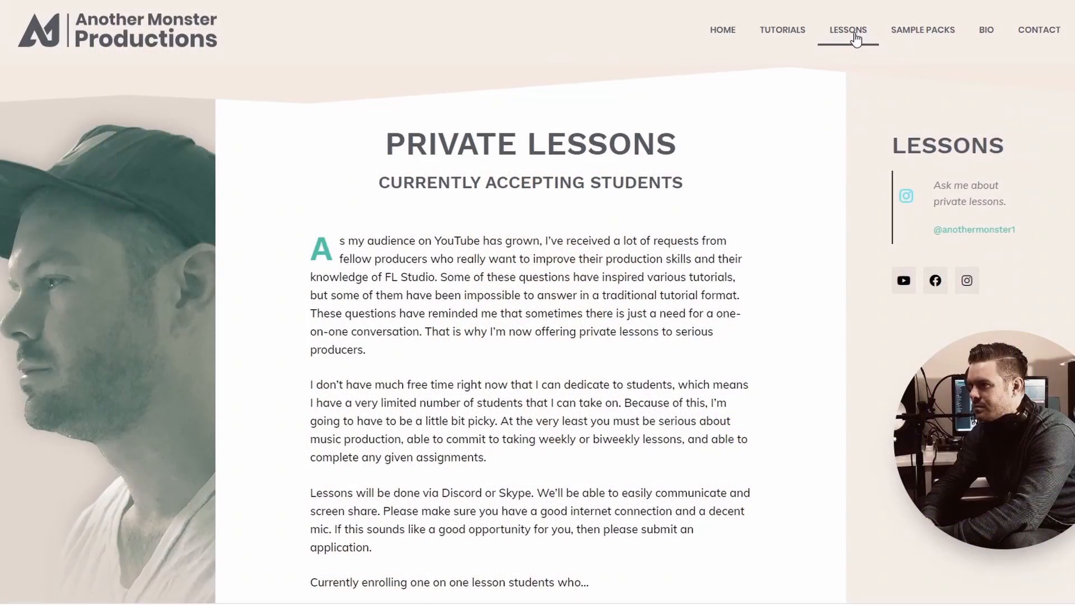
# Step: Scroll the Private Lessons page down to its sign-up prompt and back to the top
pyautogui.scroll(-3)
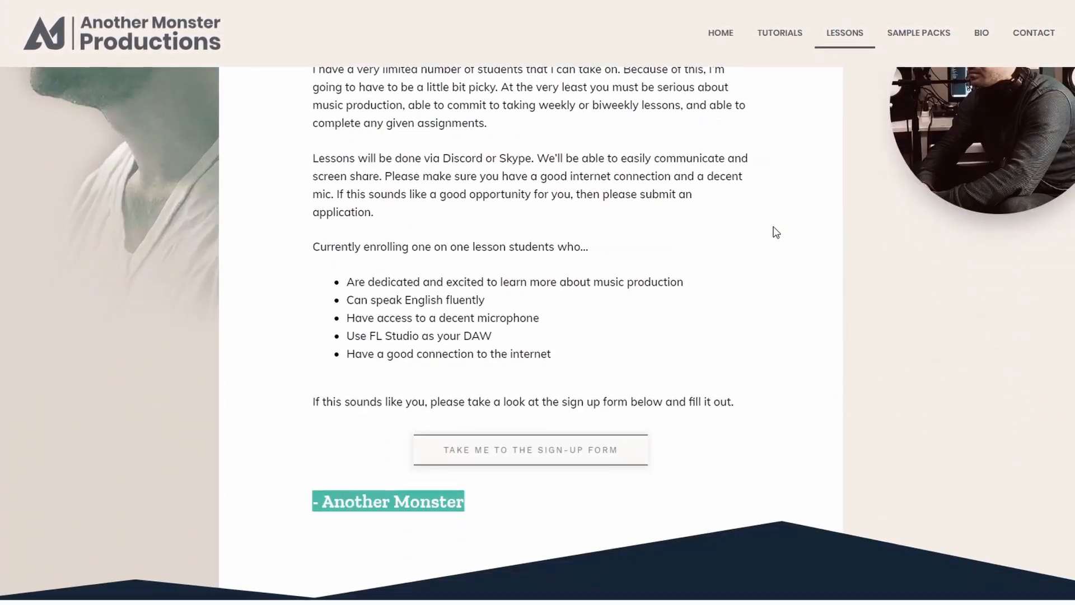
pyautogui.scroll(3)
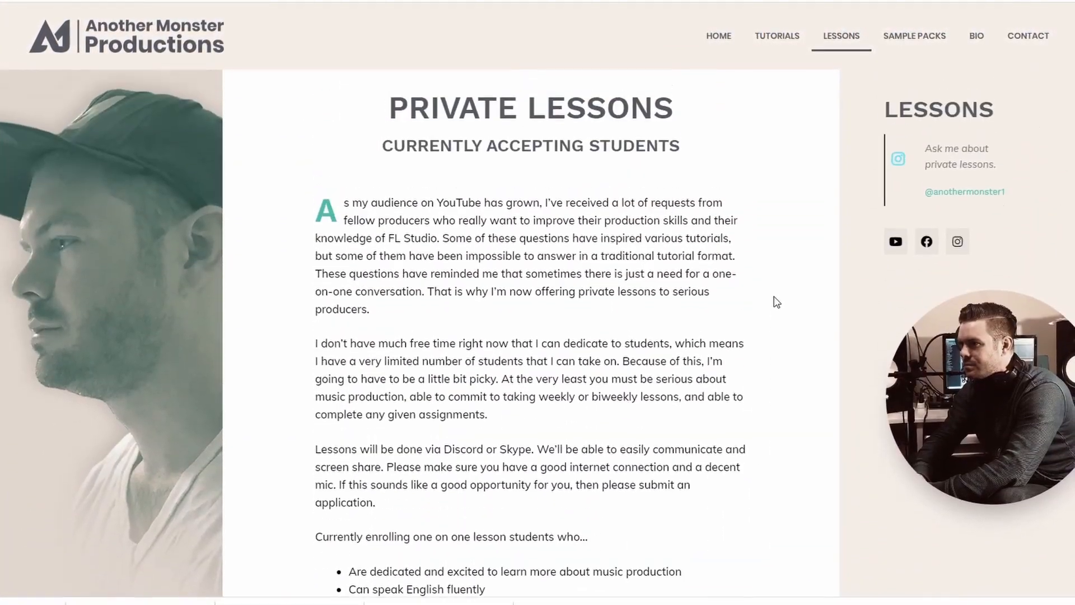